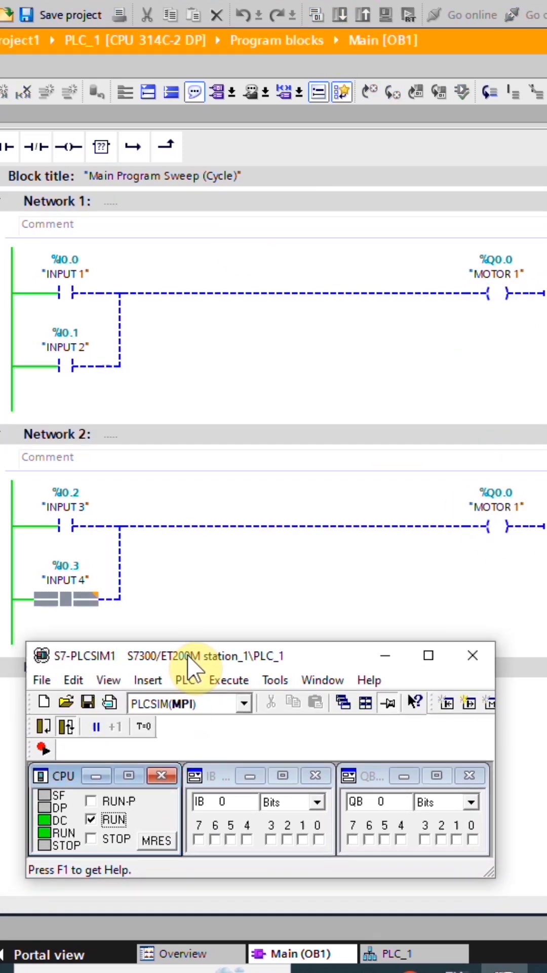
- Switch on simulated input I0.0/I0.1 in PLCSIM so MOTOR 1 energises in the monitored OB1
left_click(303, 839)
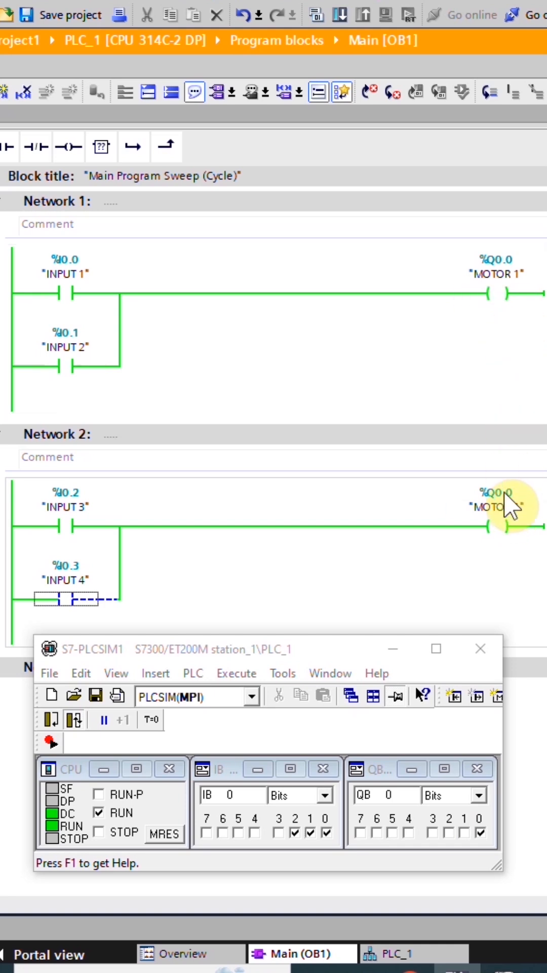
mouse_move(194, 213)
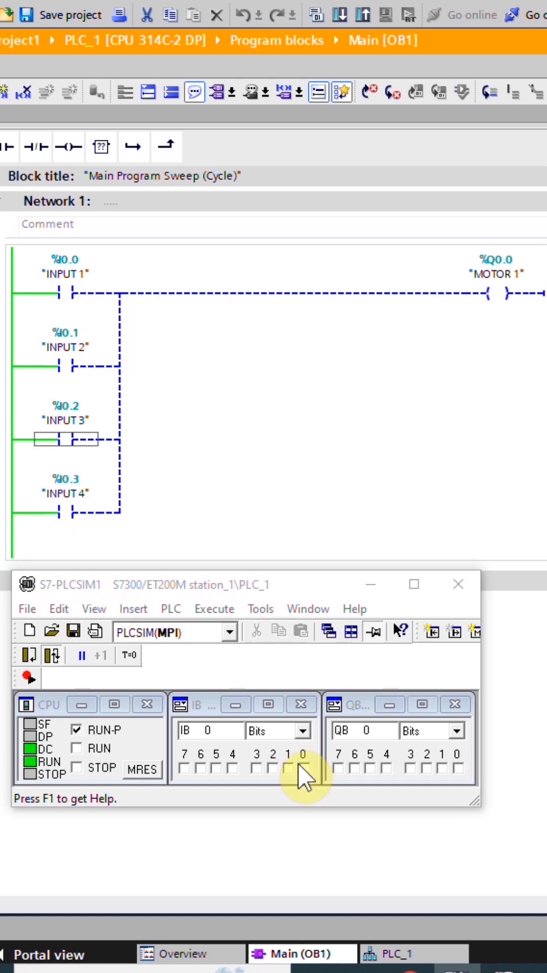
- Toggle INPUT 1 (I0.0) on then off, then switch on INPUT 4 (I0.3) to energise MOTOR 1
left_click(304, 769)
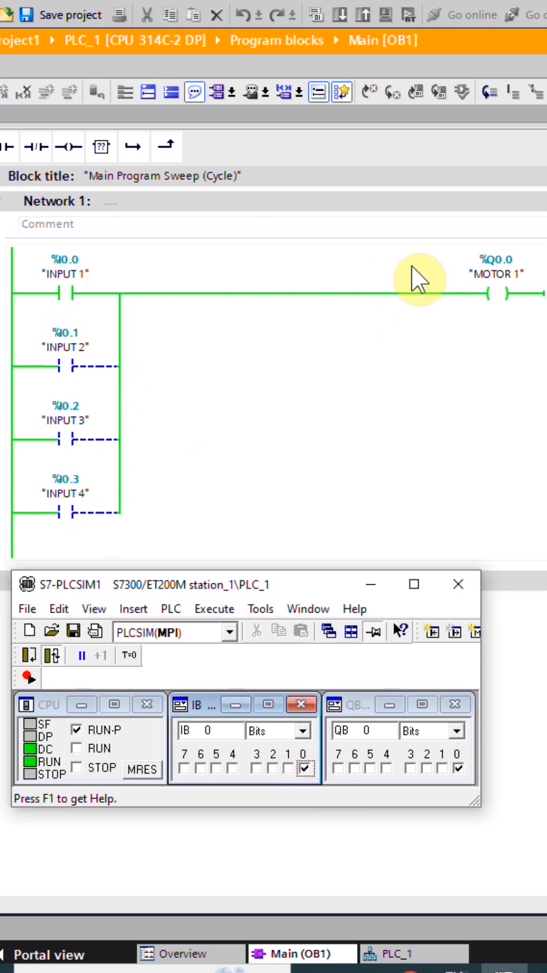
left_click(253, 768)
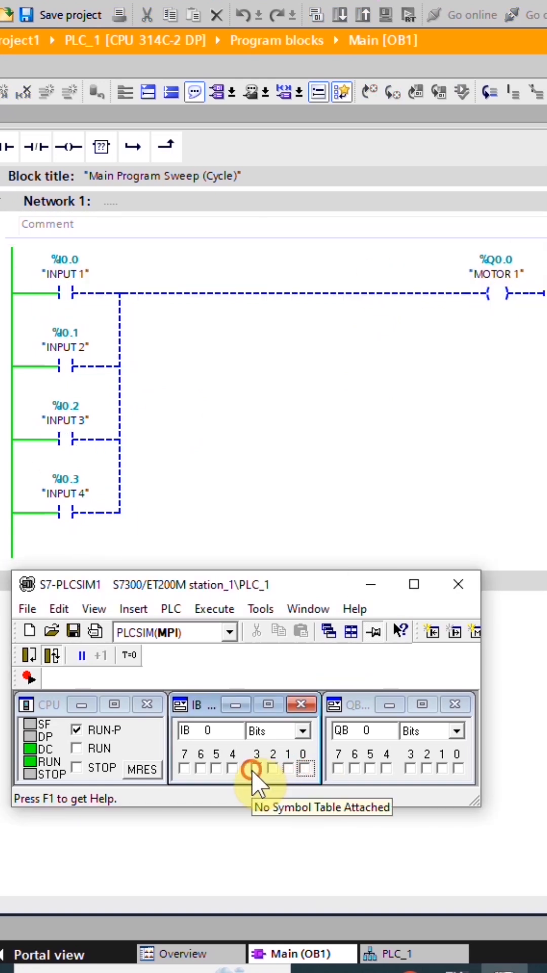
left_click(257, 767)
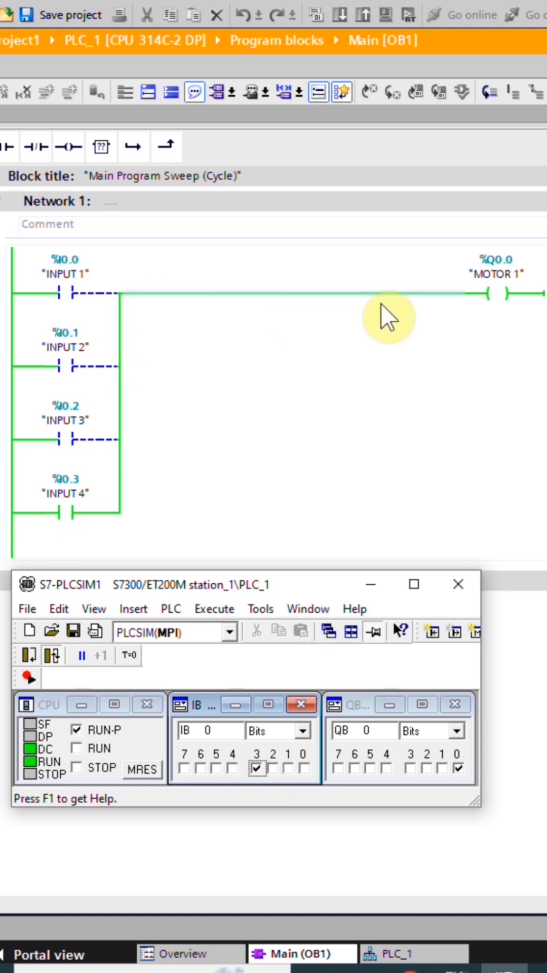